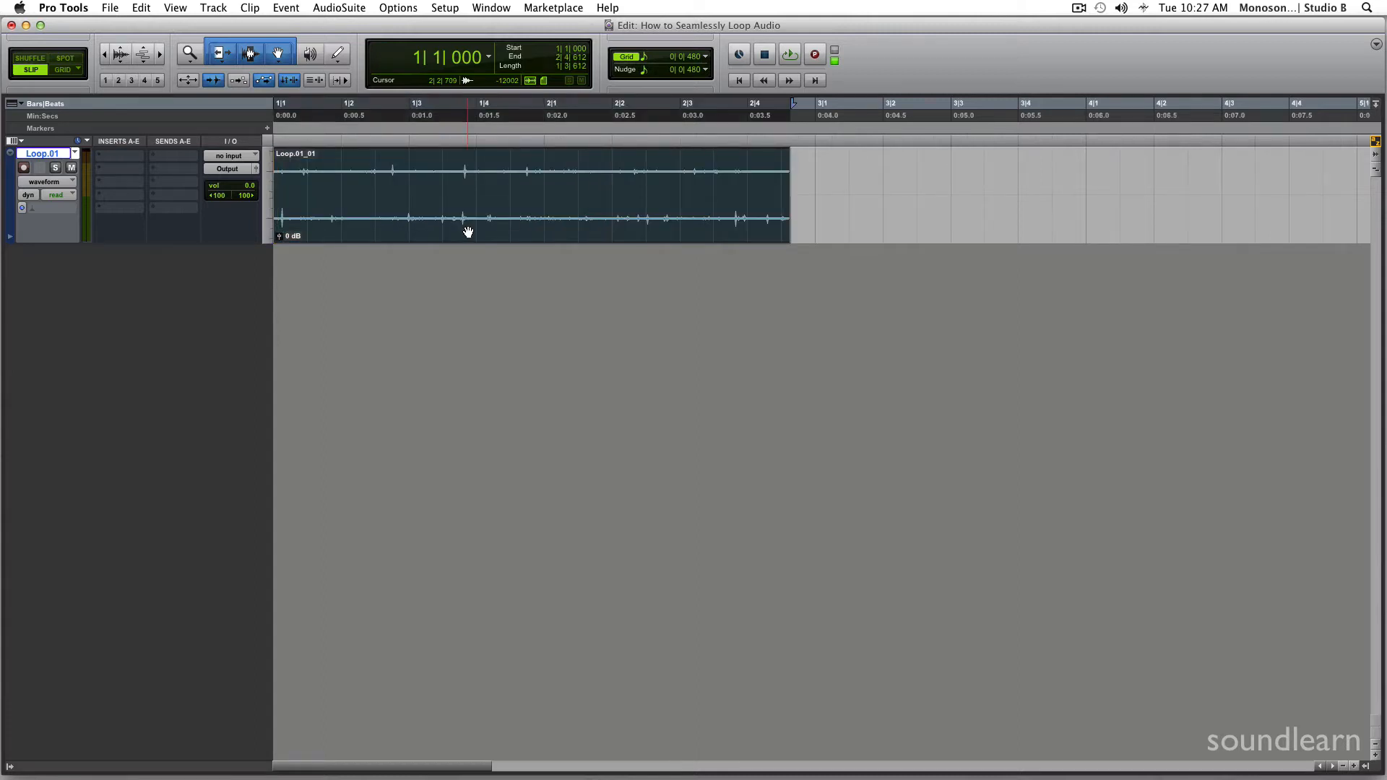
Select the Loop.01_01 rain clip and duplicate it end to end with Command+D.
left_click(786, 53)
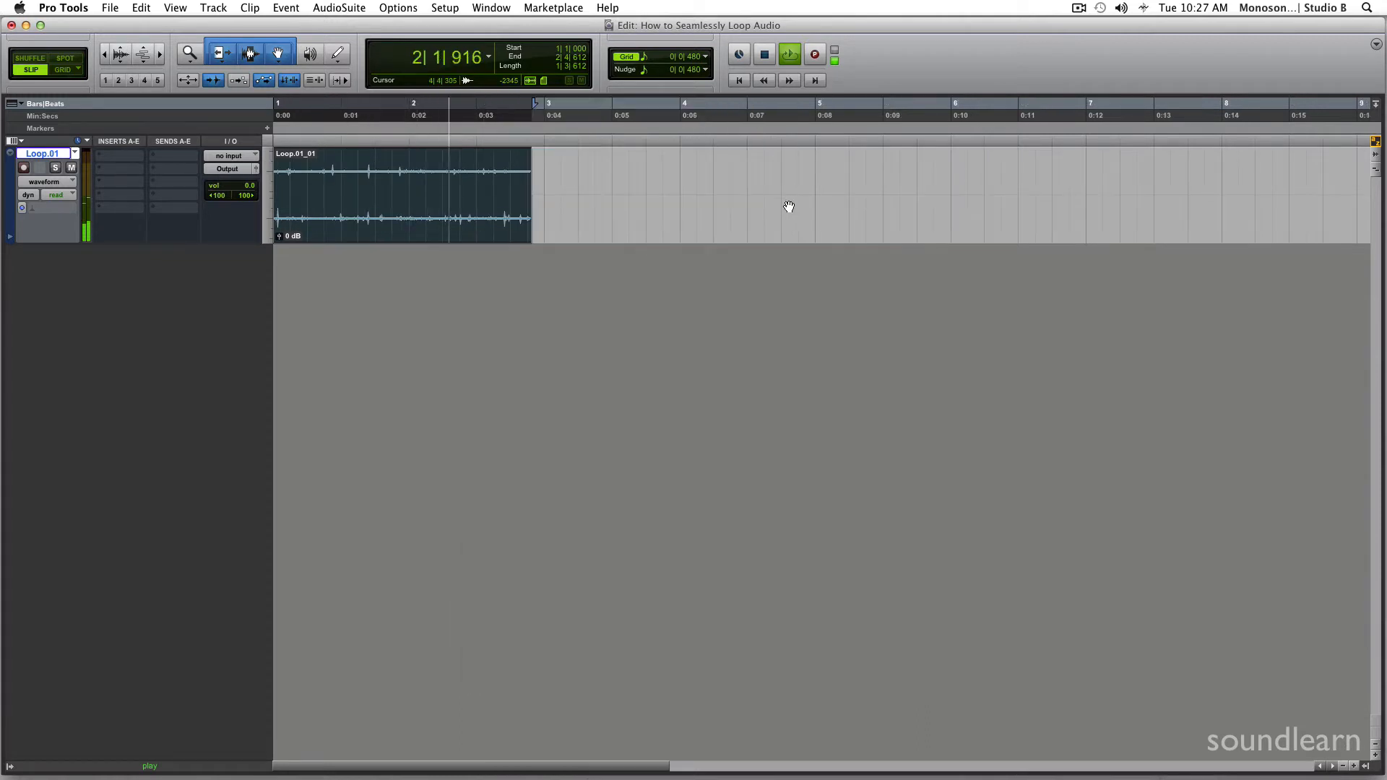
key("cmd+d")
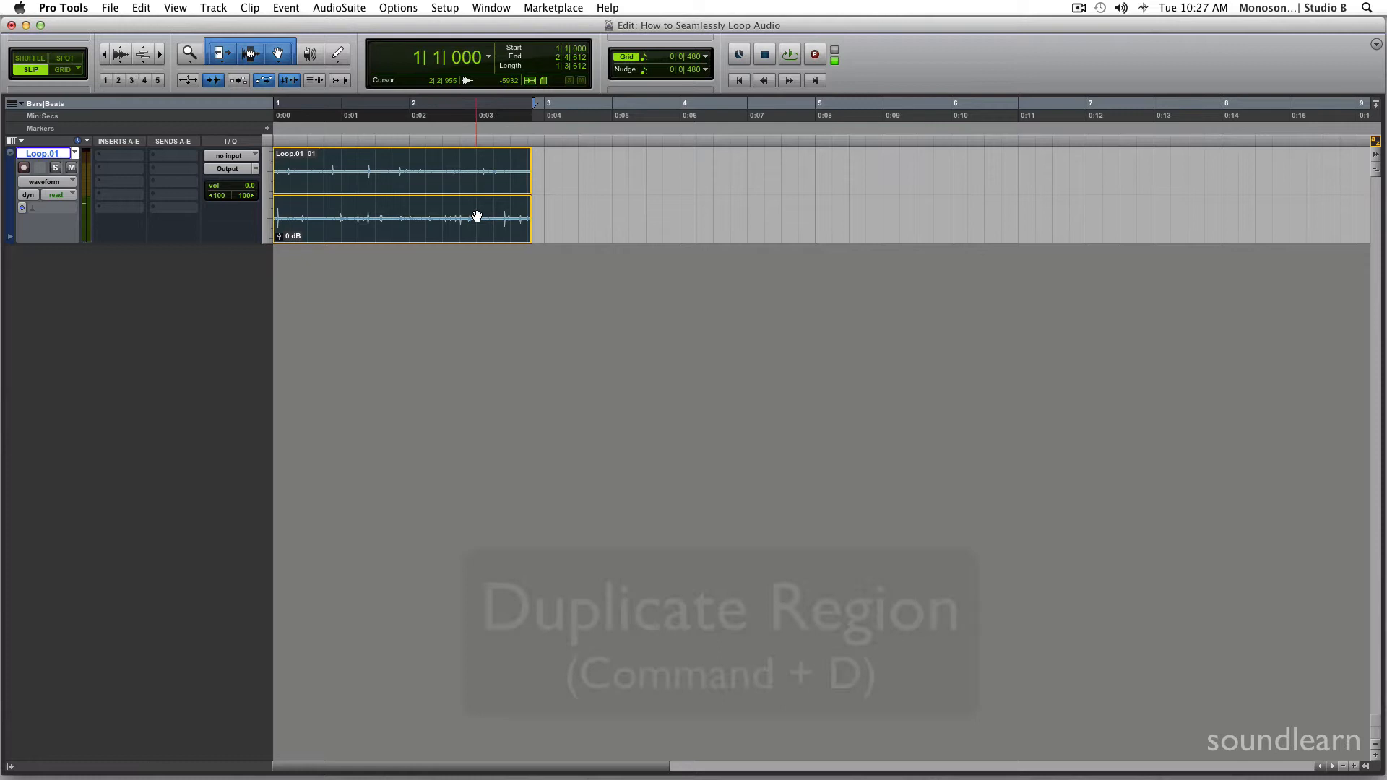
key("cmd+d")
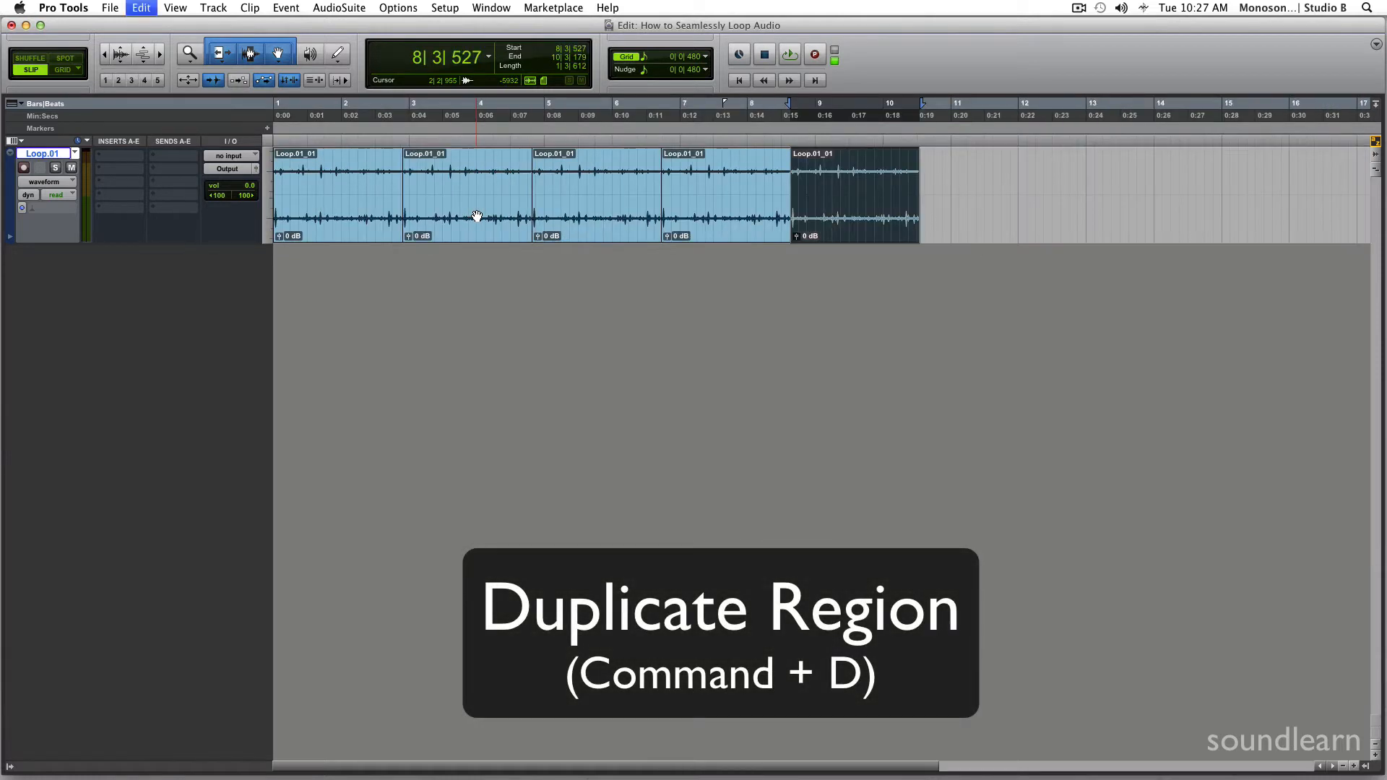
key("cmd+d")
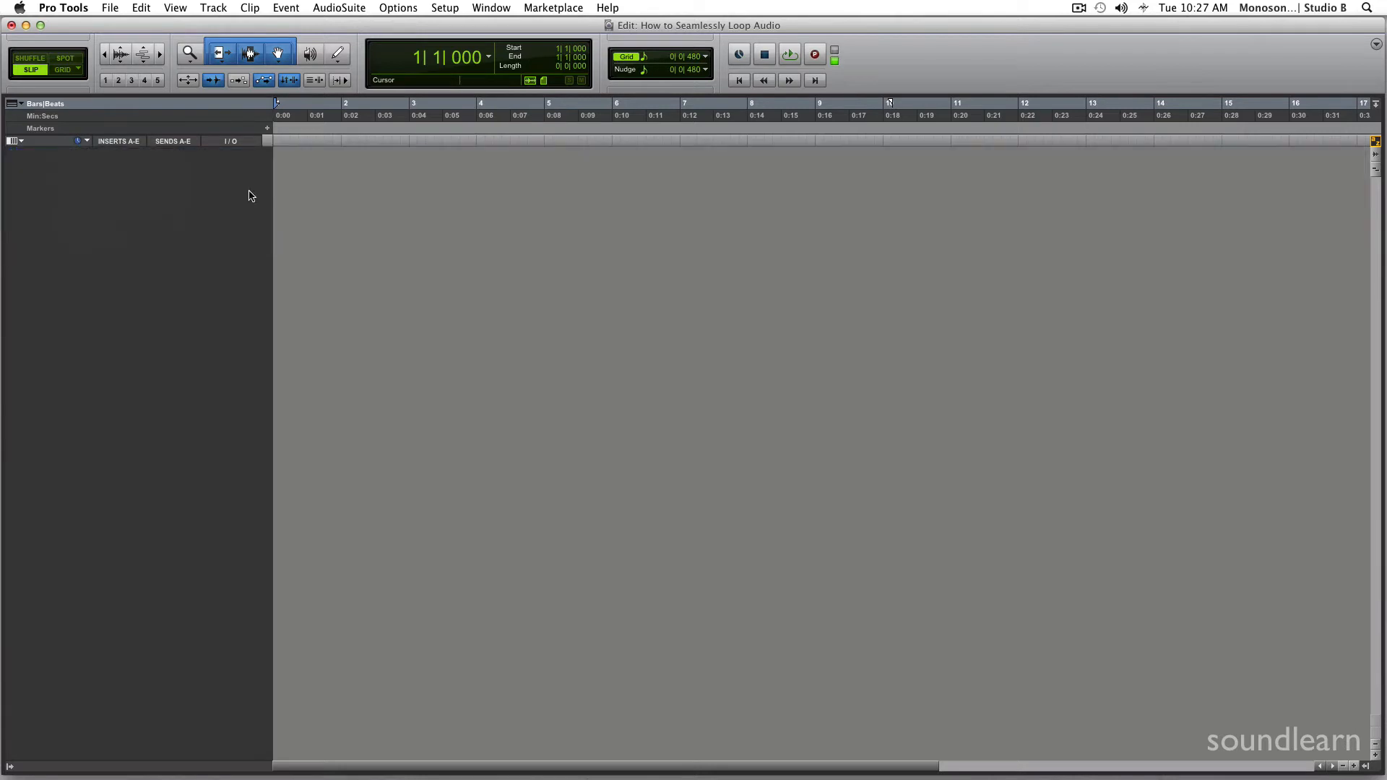
Show the Tracks list with the Loop.01 track of repeated rain clips.
left_click(789, 53)
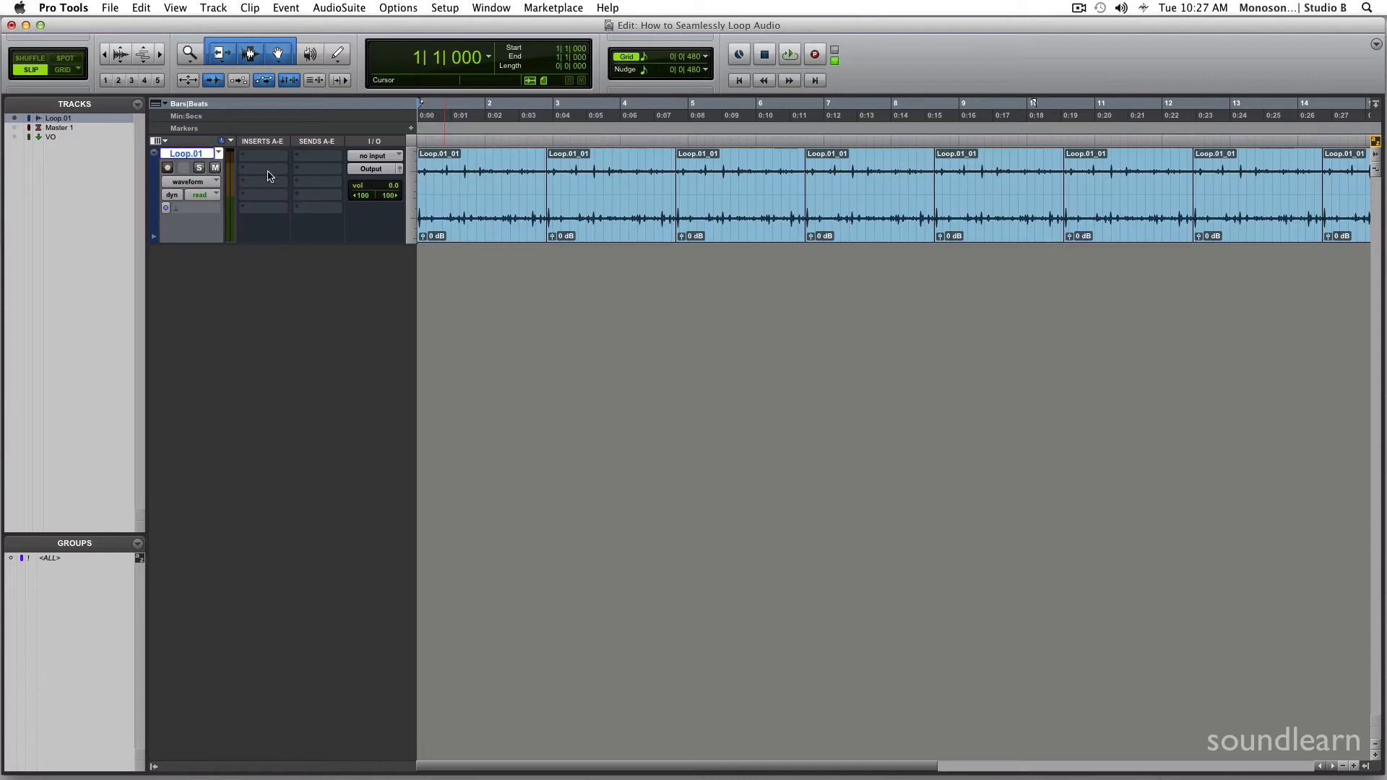
Bring up the long light-rain clip and zoom in on a standout moment.
left_click(217, 154)
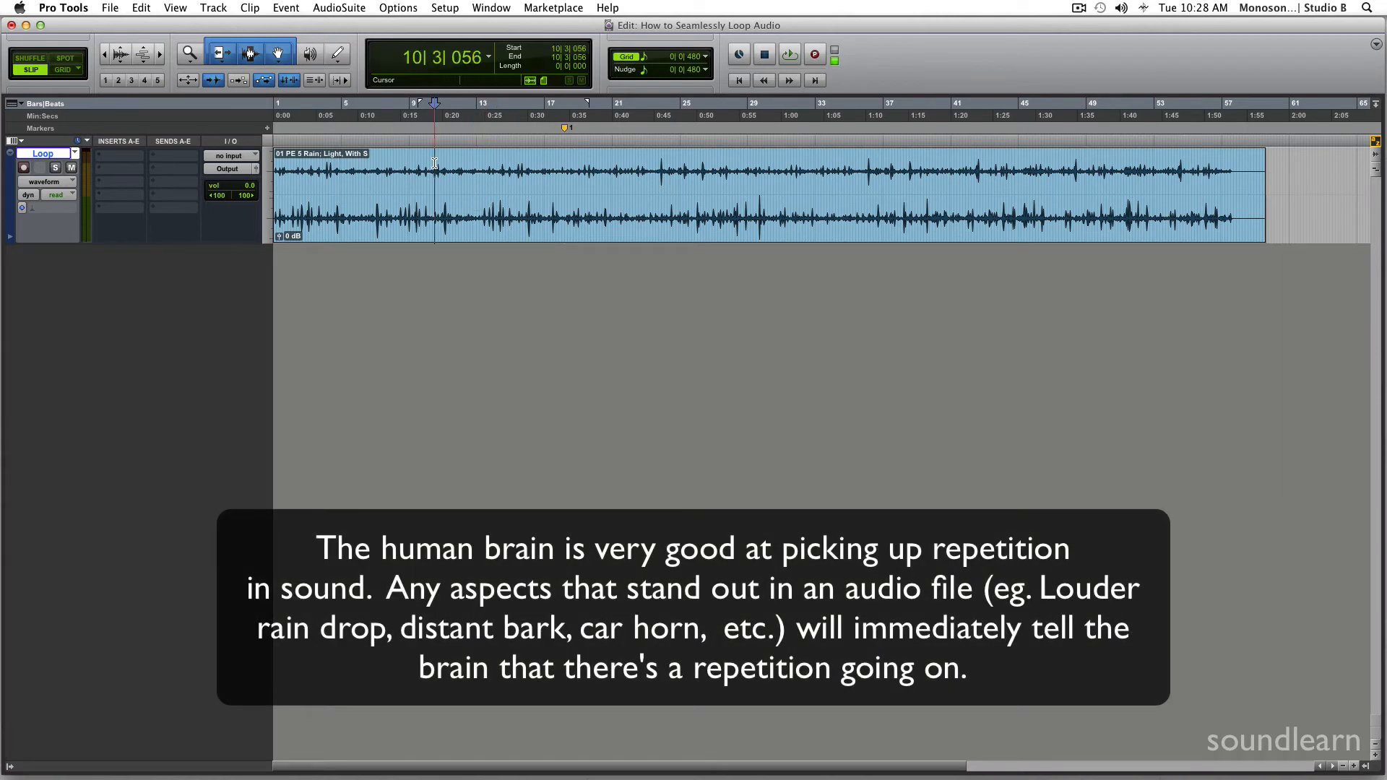
left_click(789, 53)
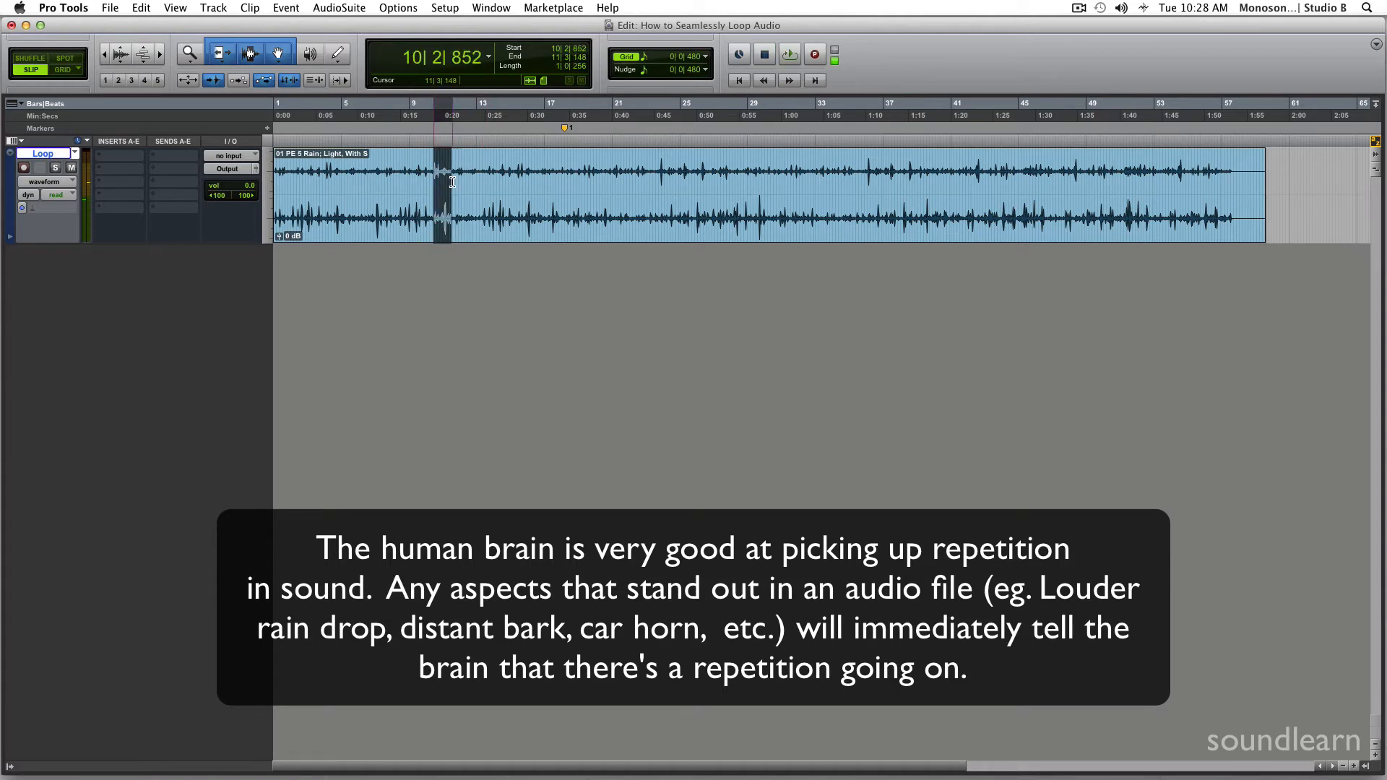
left_click(789, 53)
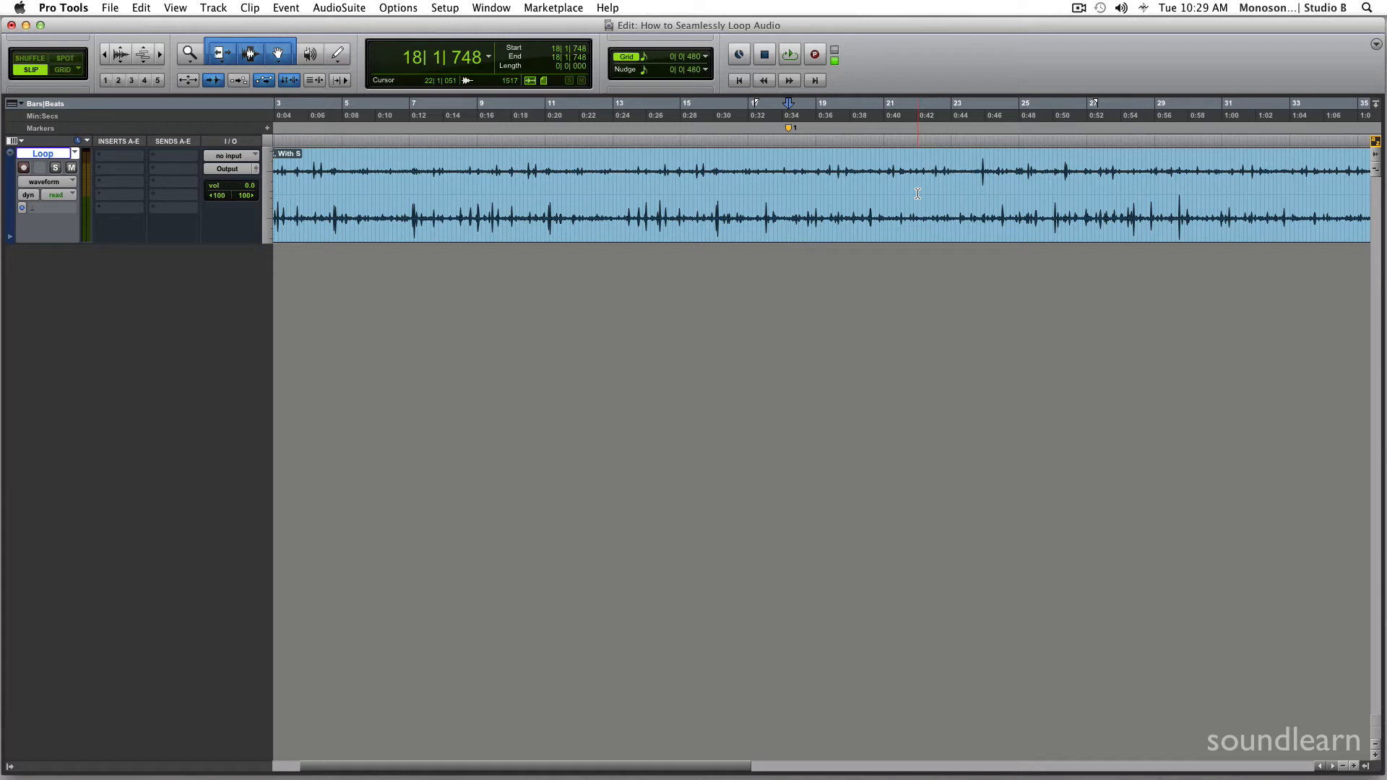
Trim the recording to a short four-second rain stretch and move it to bar 1.
left_click(787, 54)
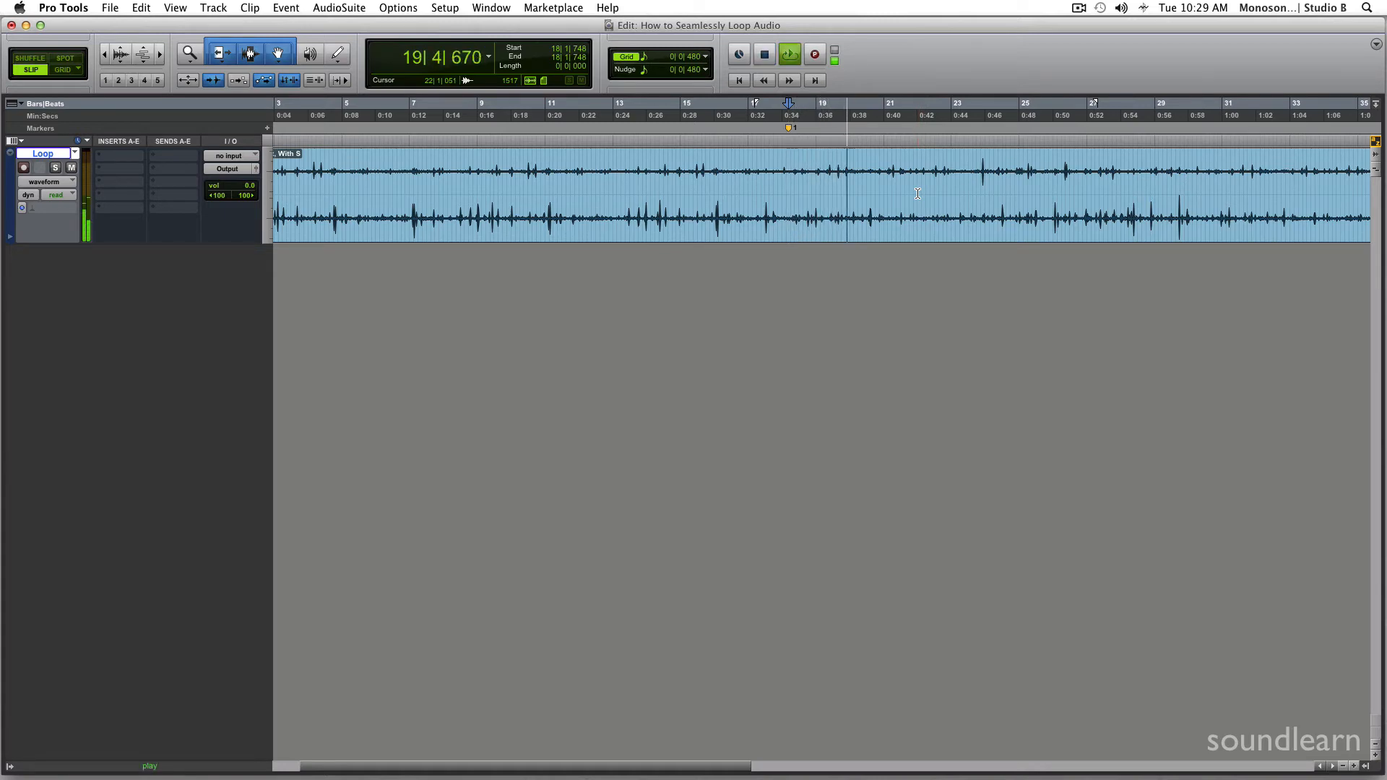
left_click(871, 186)
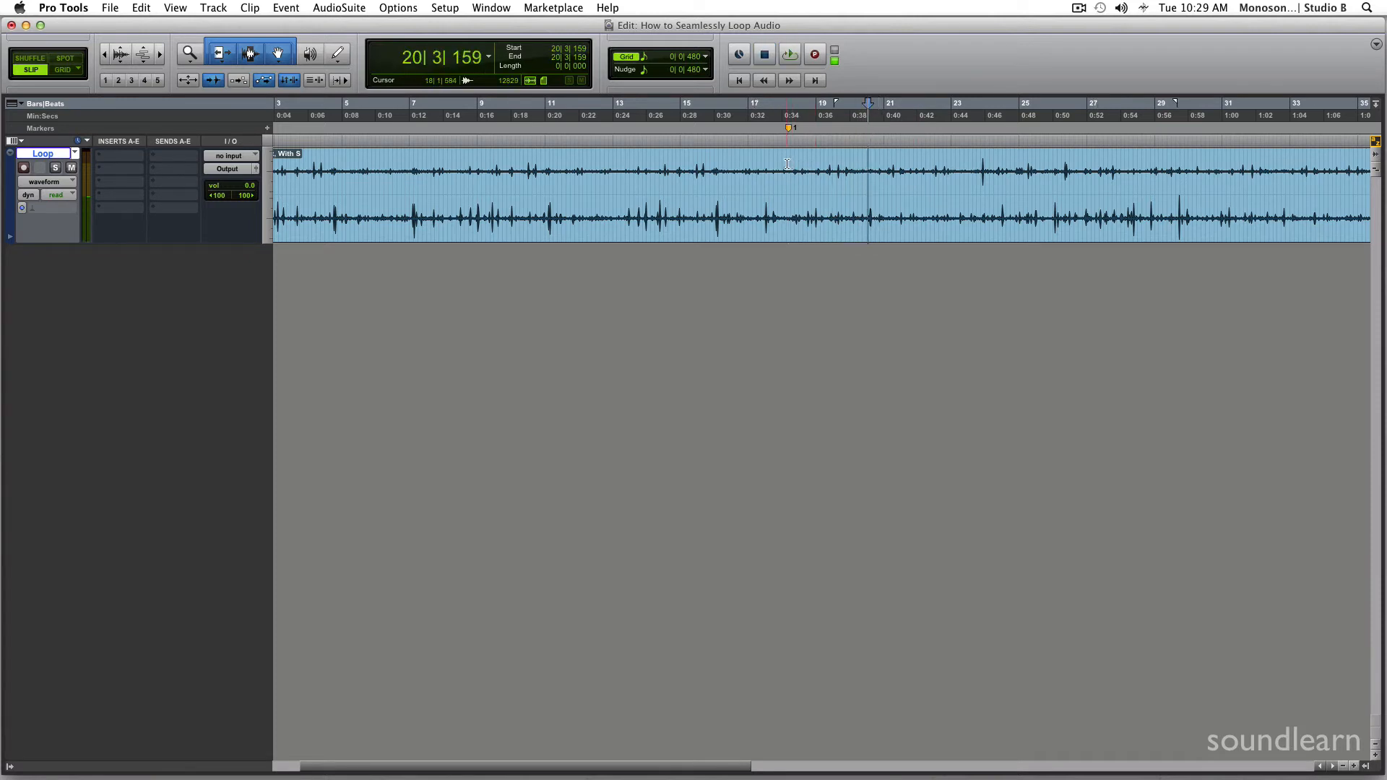
left_click(853, 168)
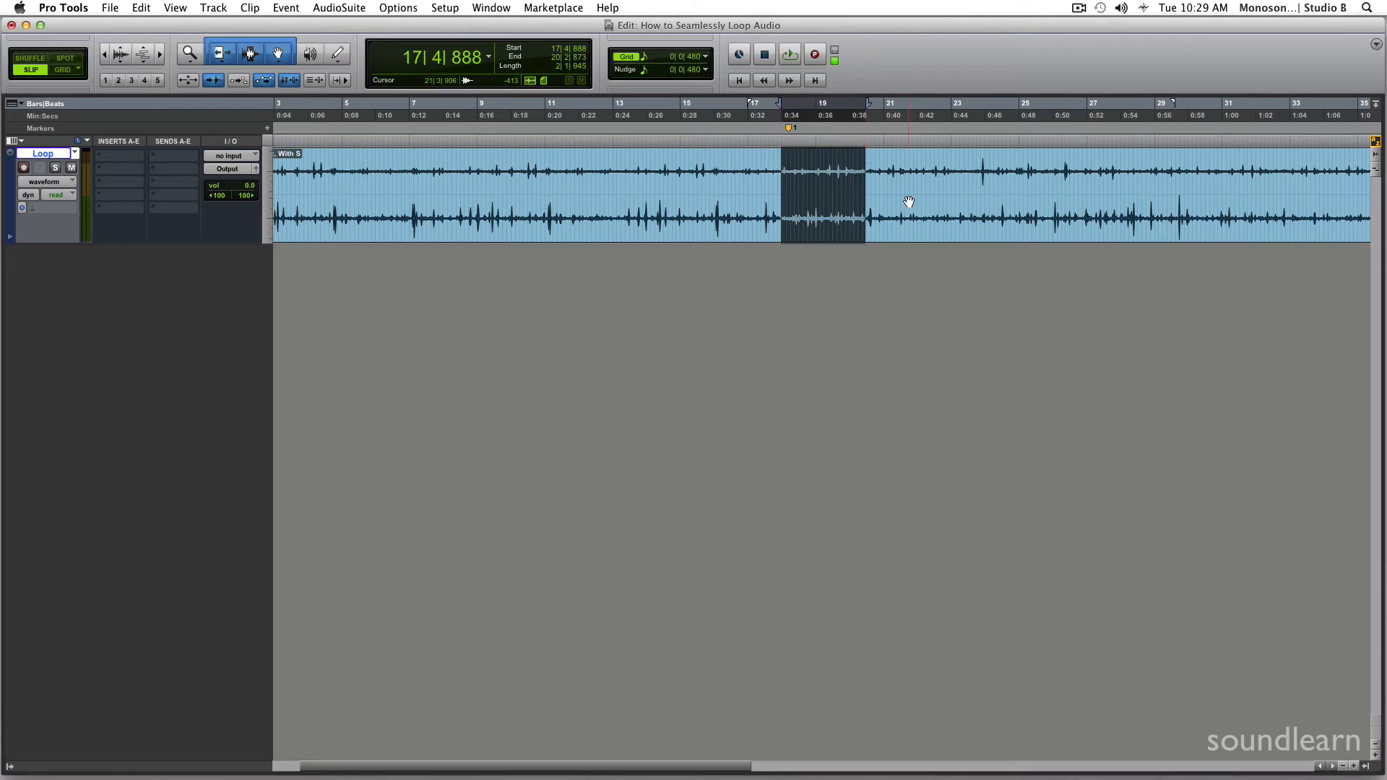
key("cmd+t")
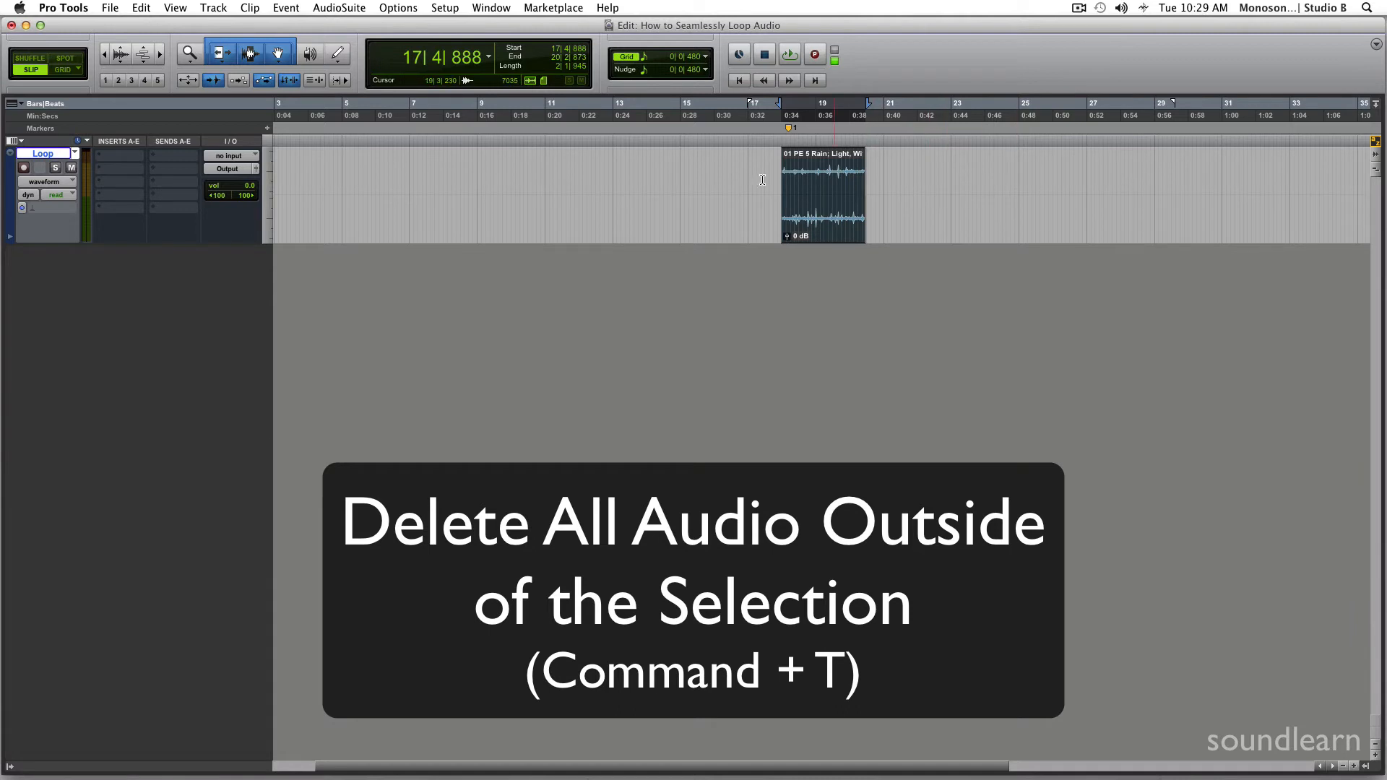
key("cmd+t")
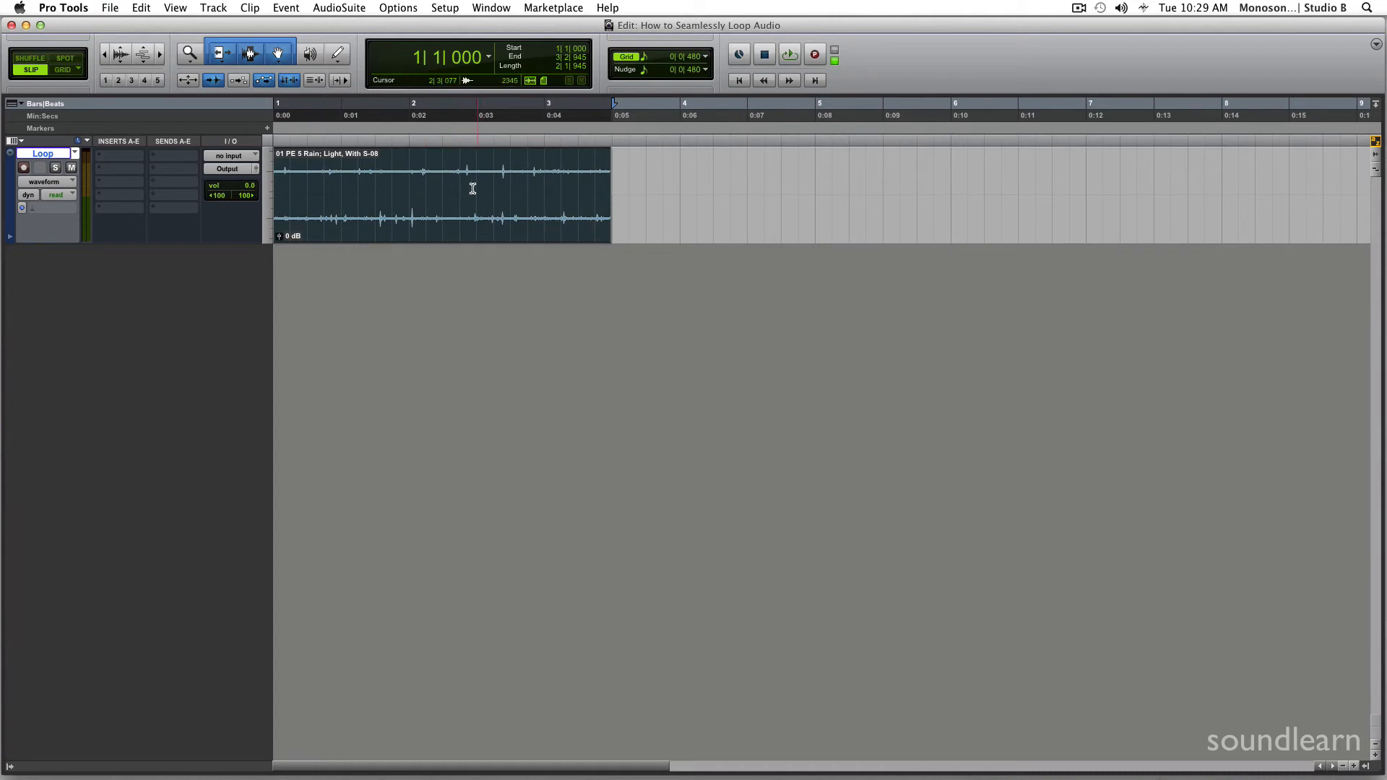
Separate the clip at bar 2 in Shuffle mode, swap the halves and crossfade the join.
key("b")
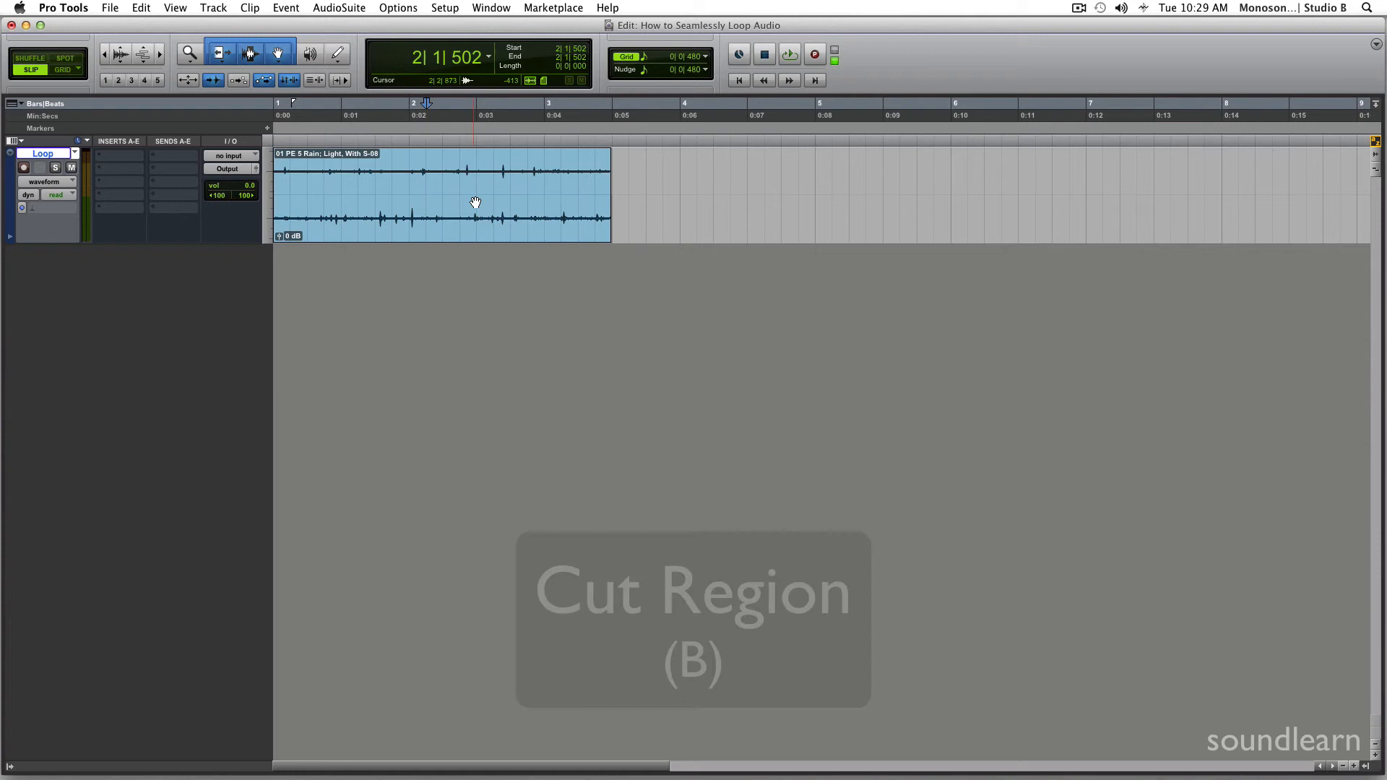
key("b")
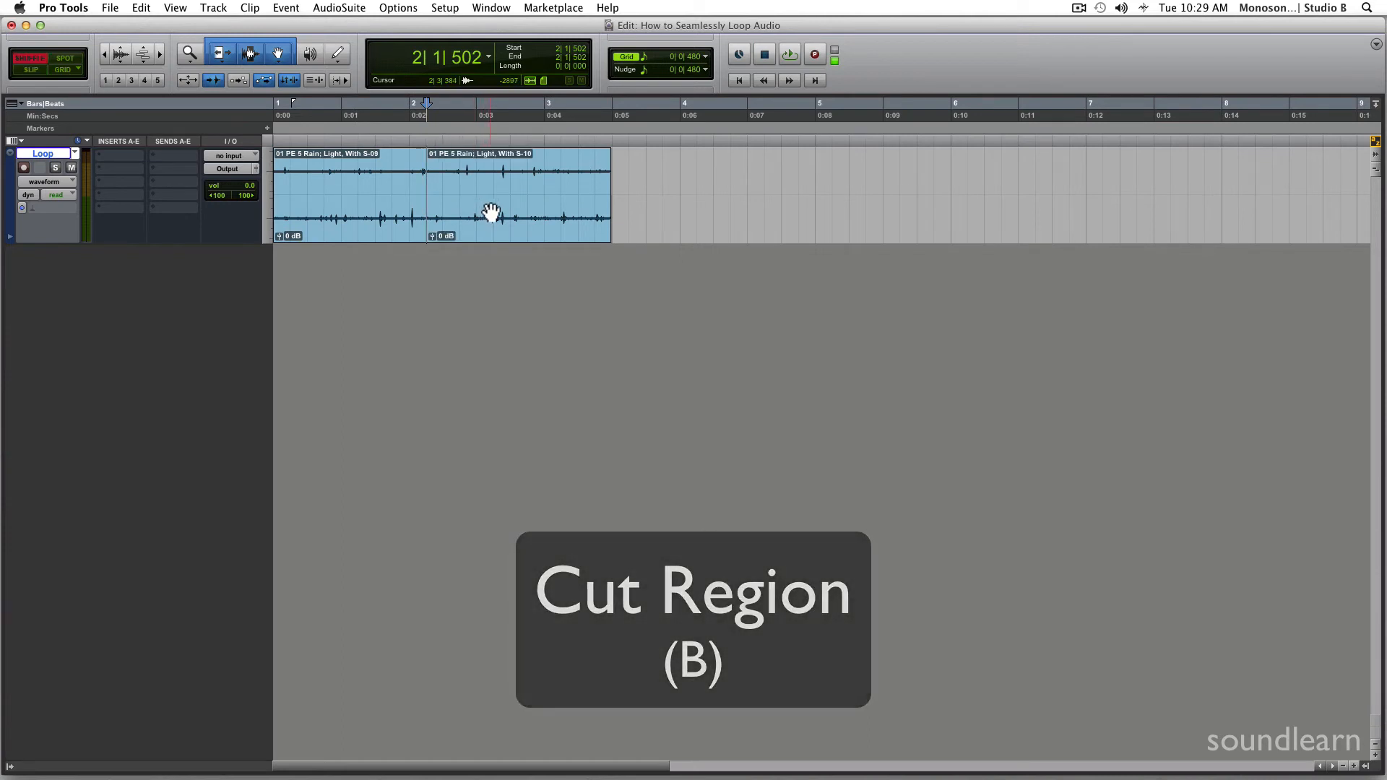
key("f1")
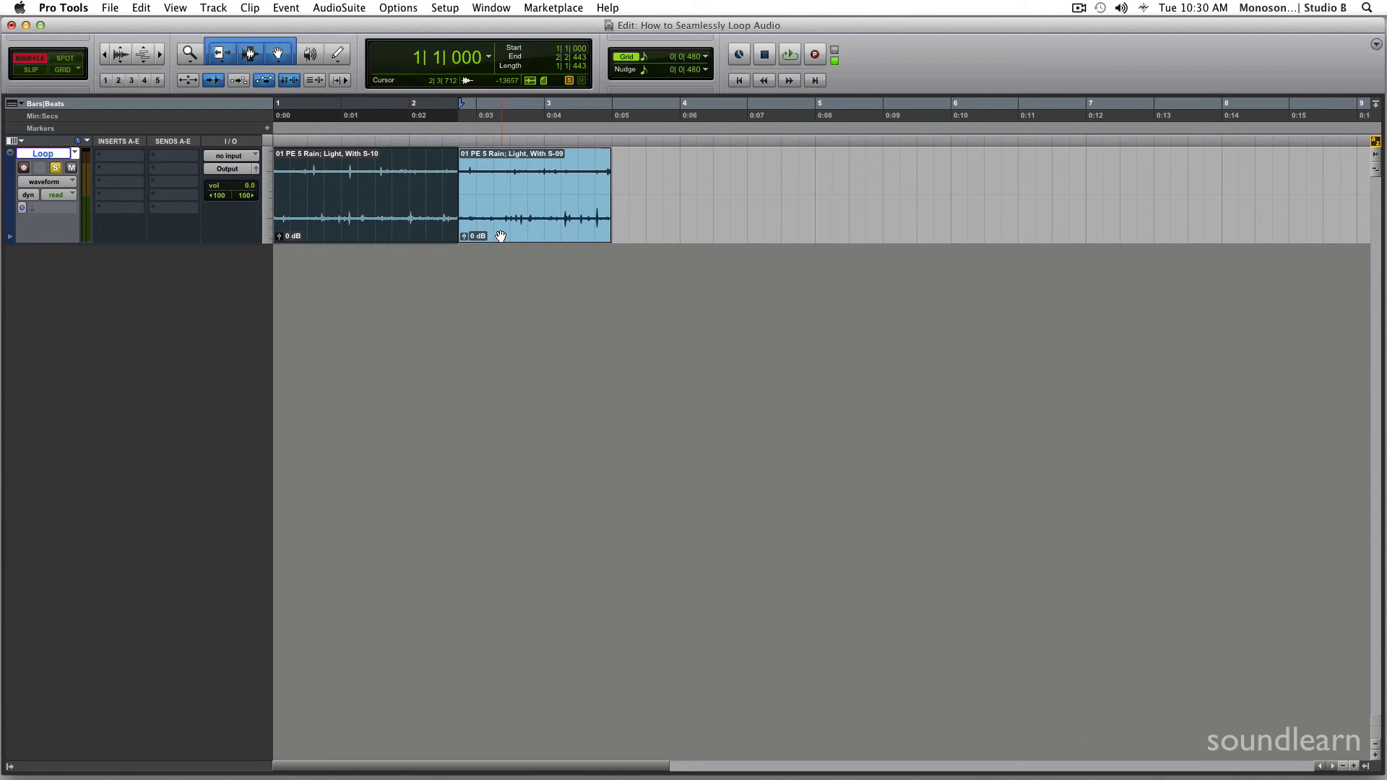
left_click(789, 53)
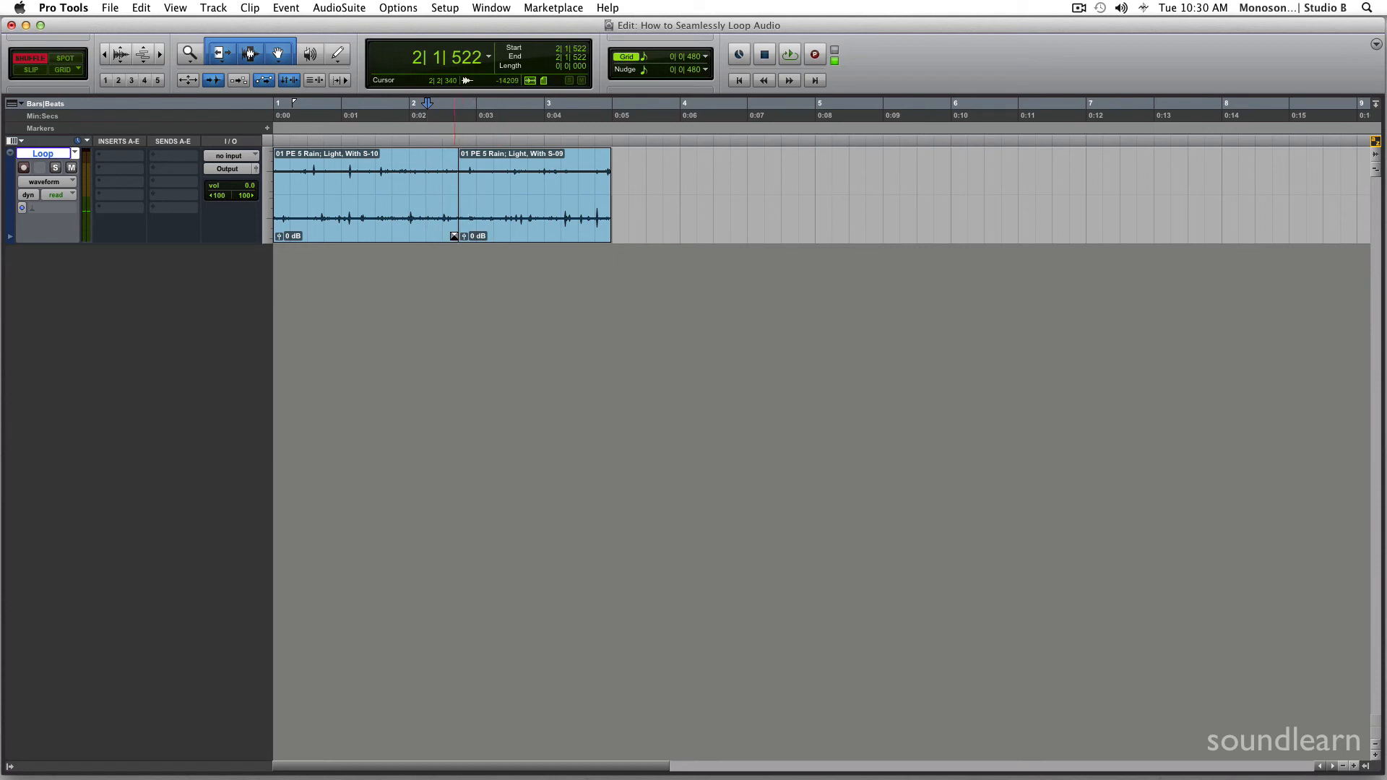
left_click(433, 191)
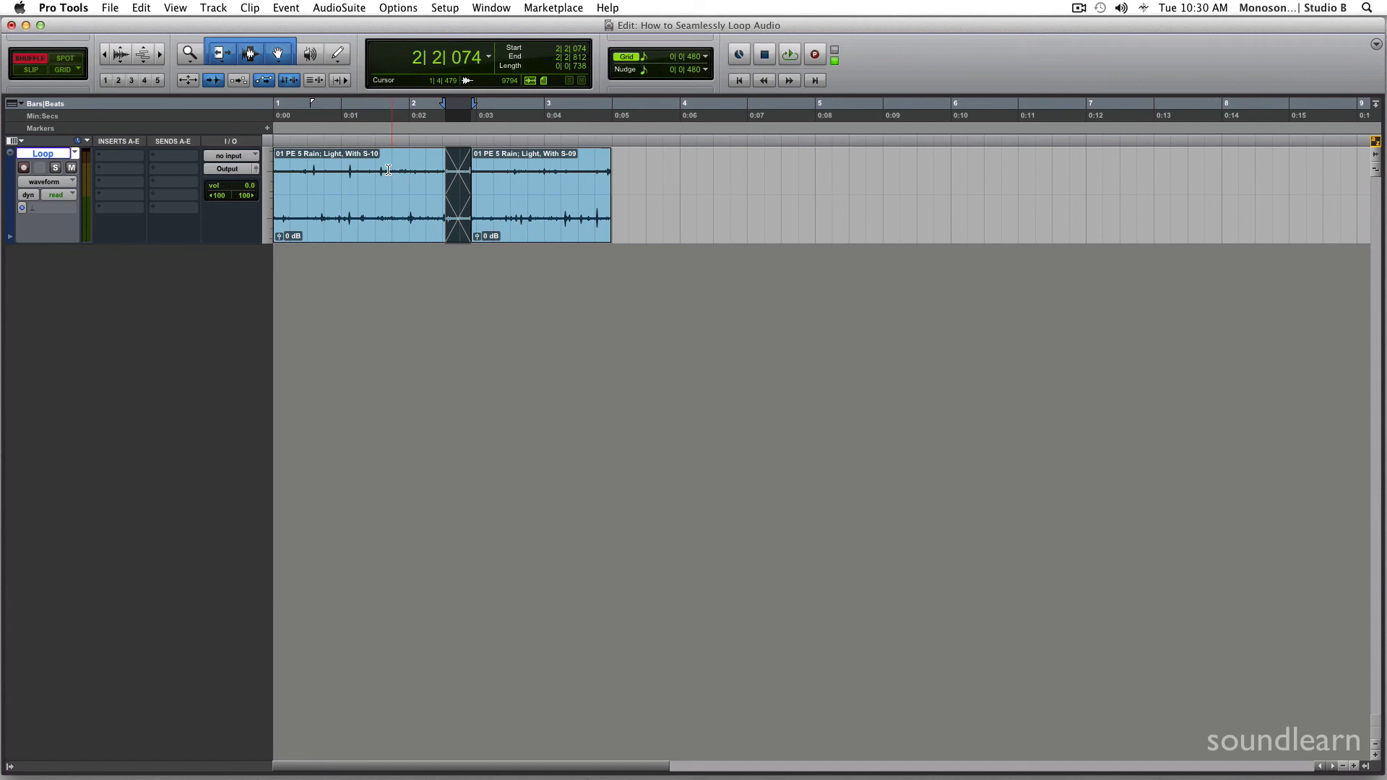
Set the crossfade to Equal Power in the Fades dialog and confirm.
left_click(789, 53)
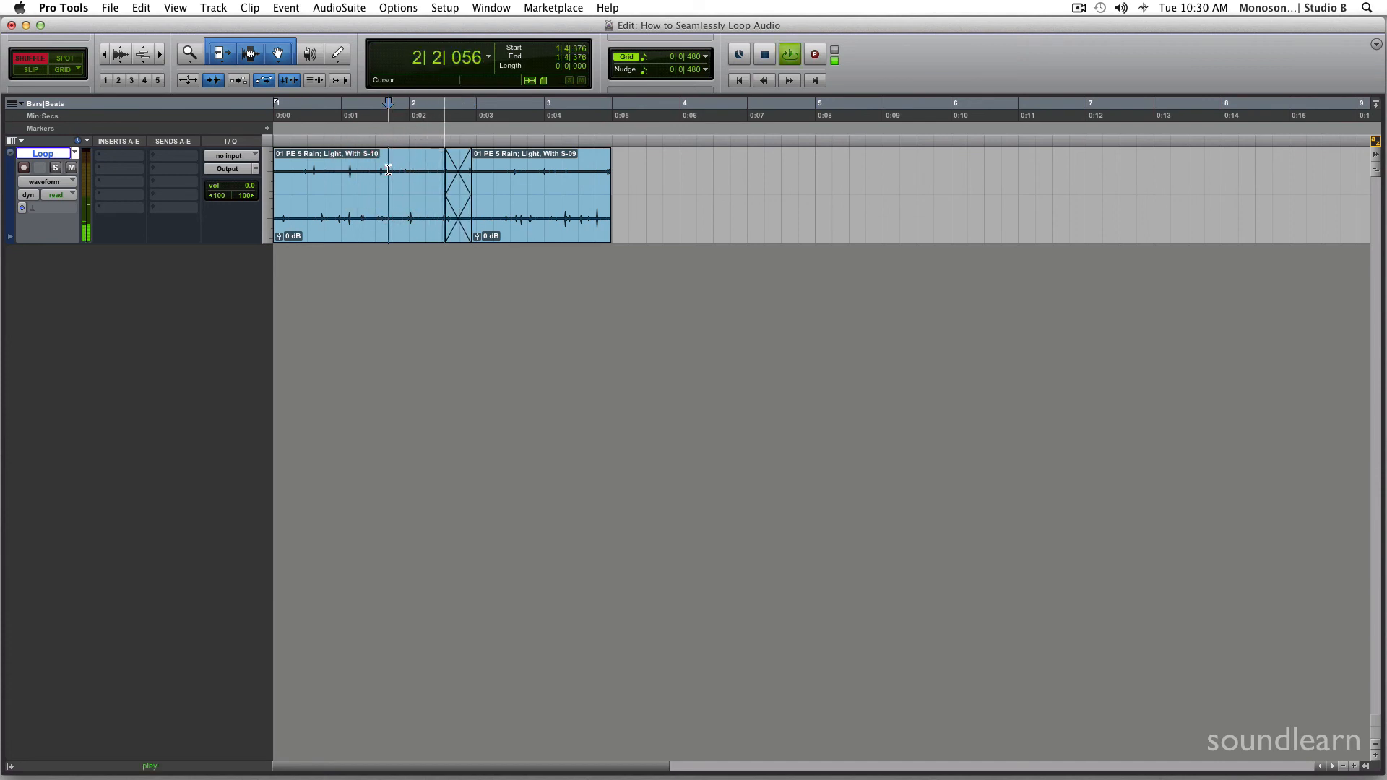
double_click(458, 195)
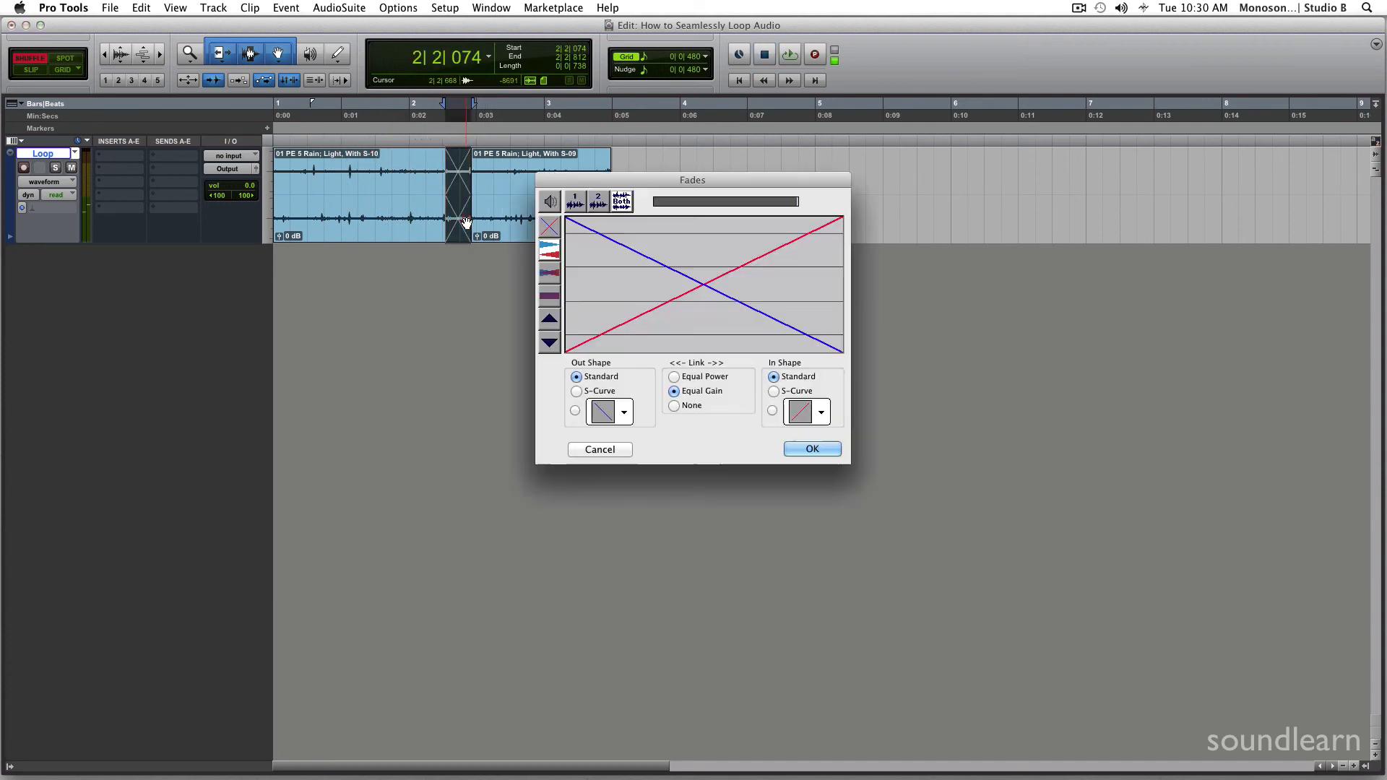
left_click(674, 376)
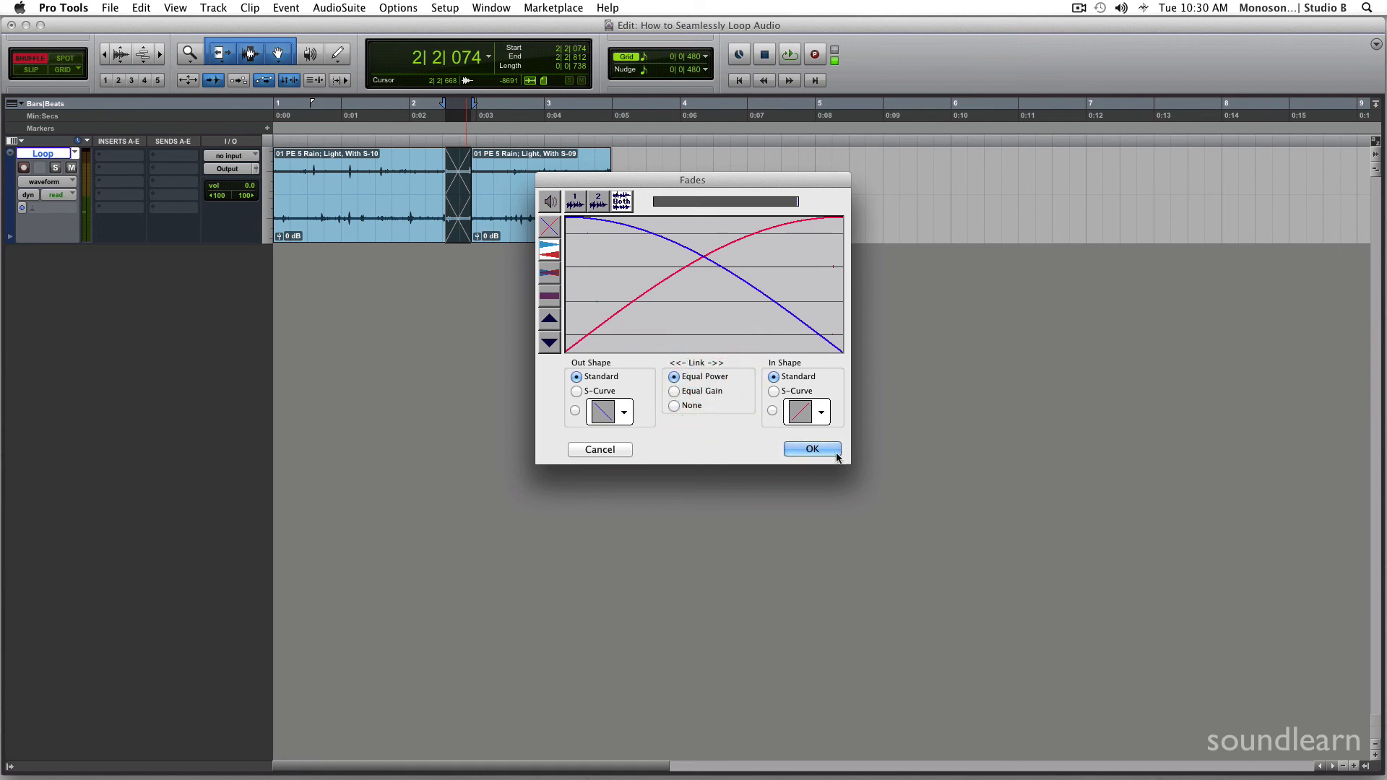
left_click(810, 448)
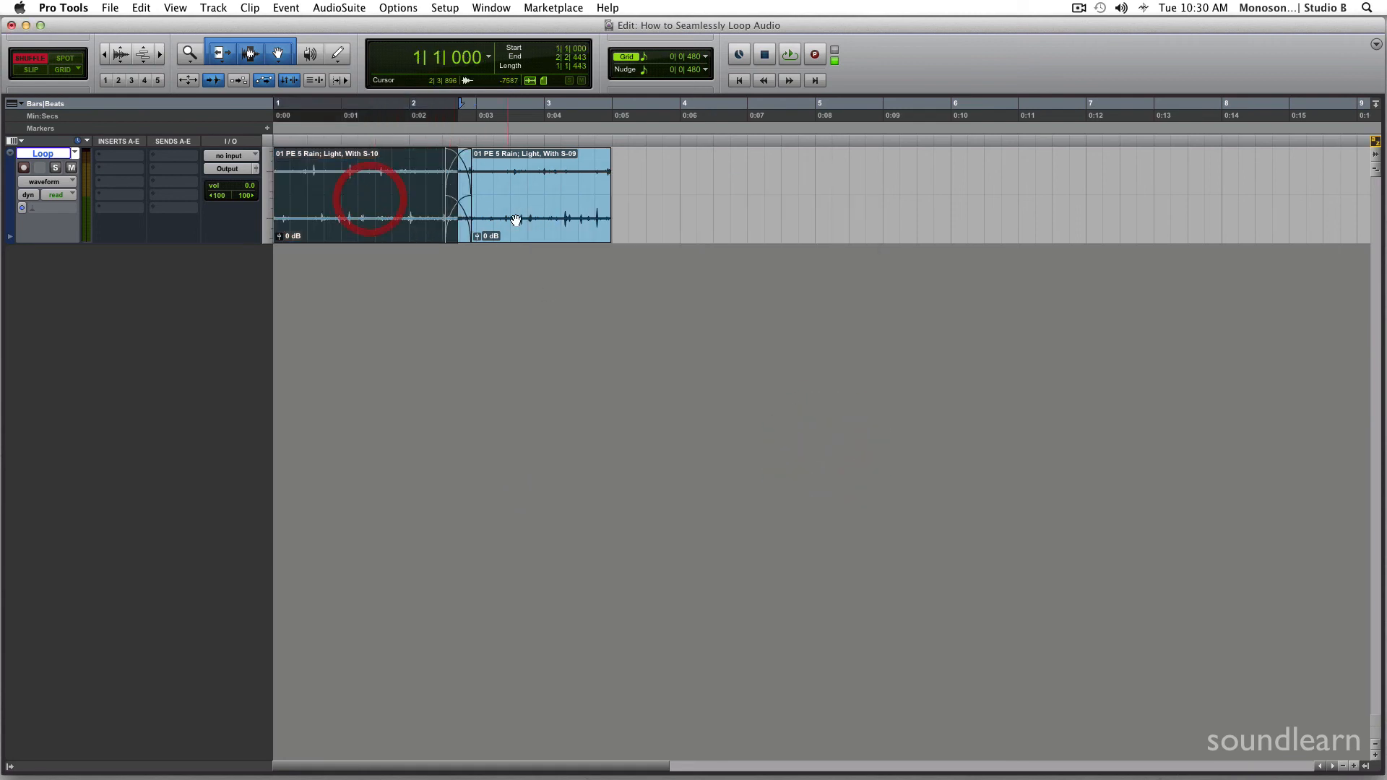
Consolidate both halves into one Loop_01 clip, duplicate it and play the loop.
left_click(788, 54)
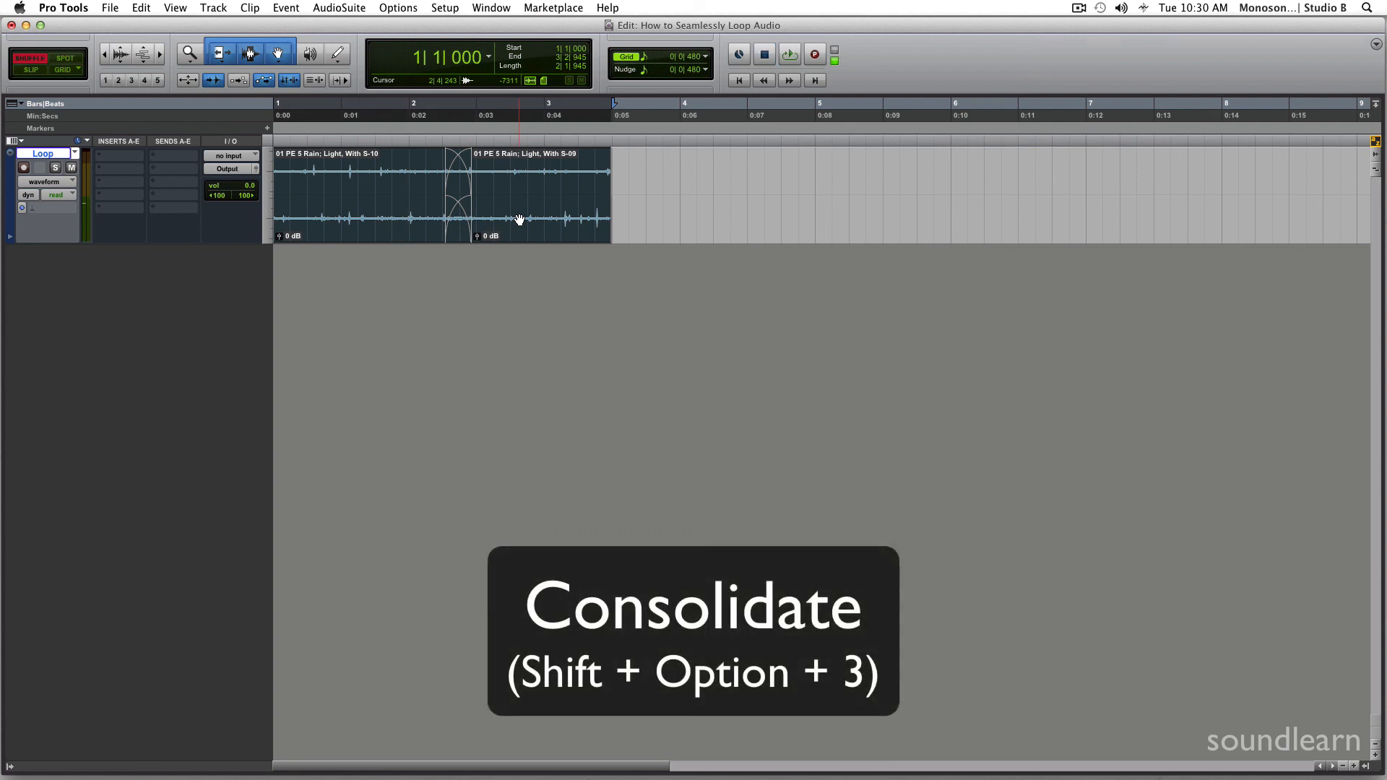
key("shift+option+3")
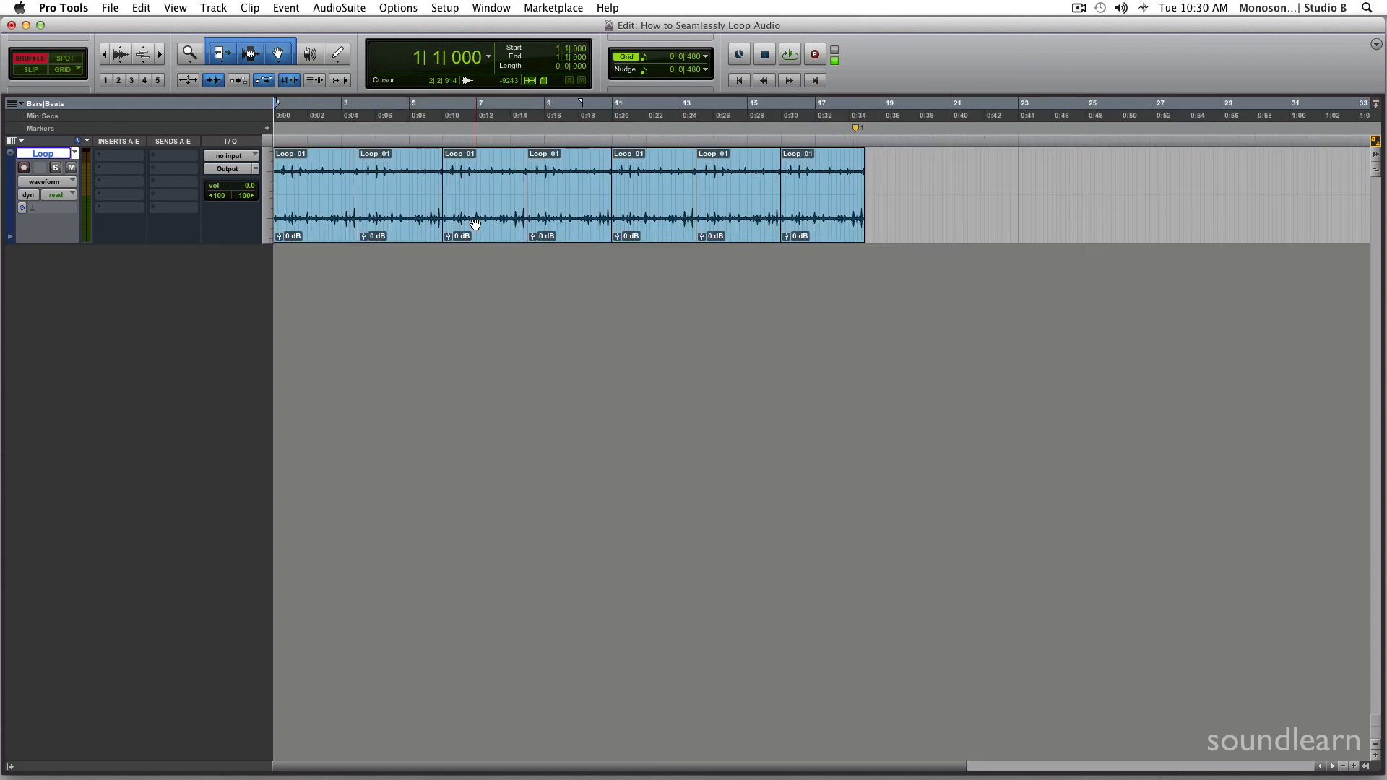
left_click(787, 53)
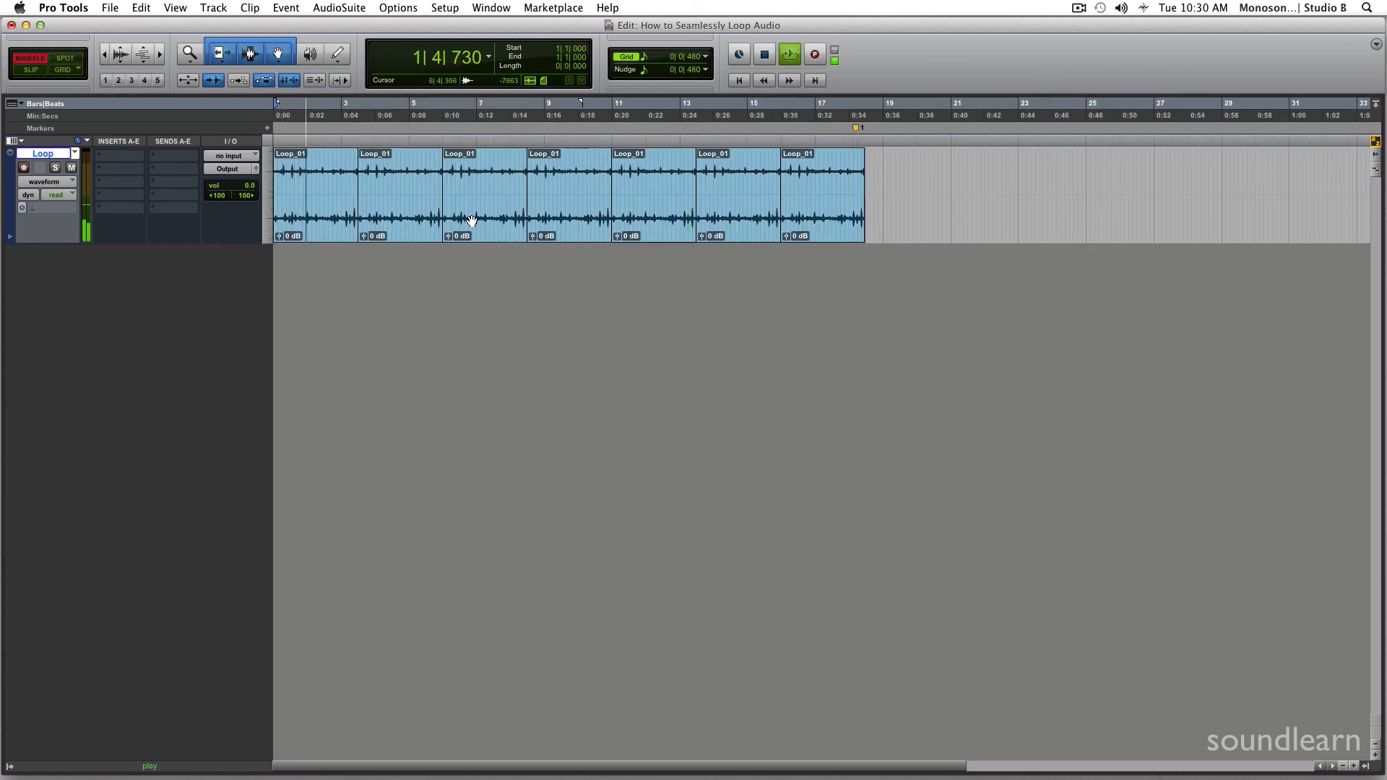